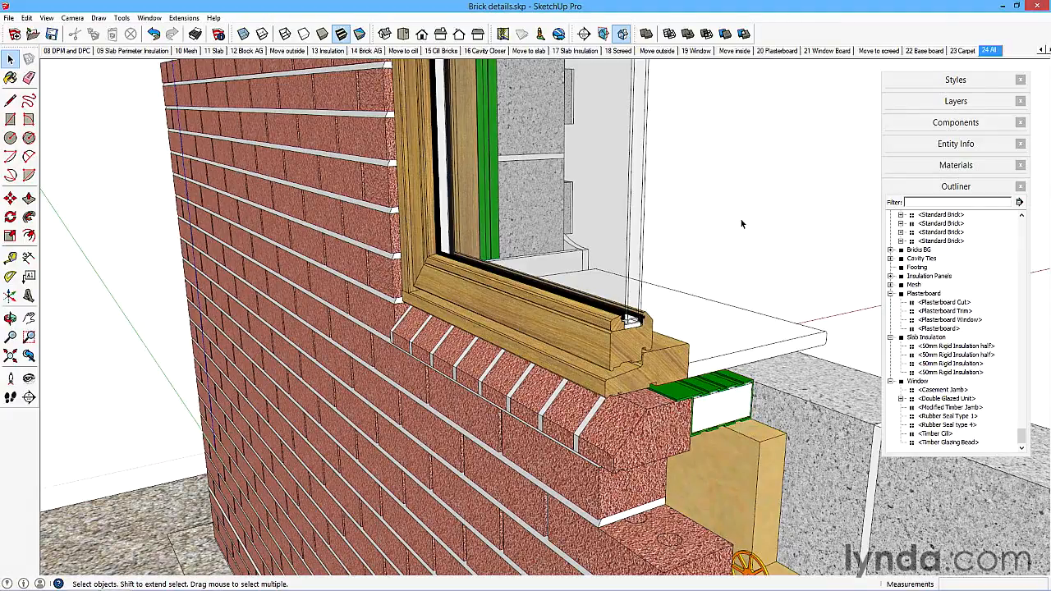
mouse_move(713, 226)
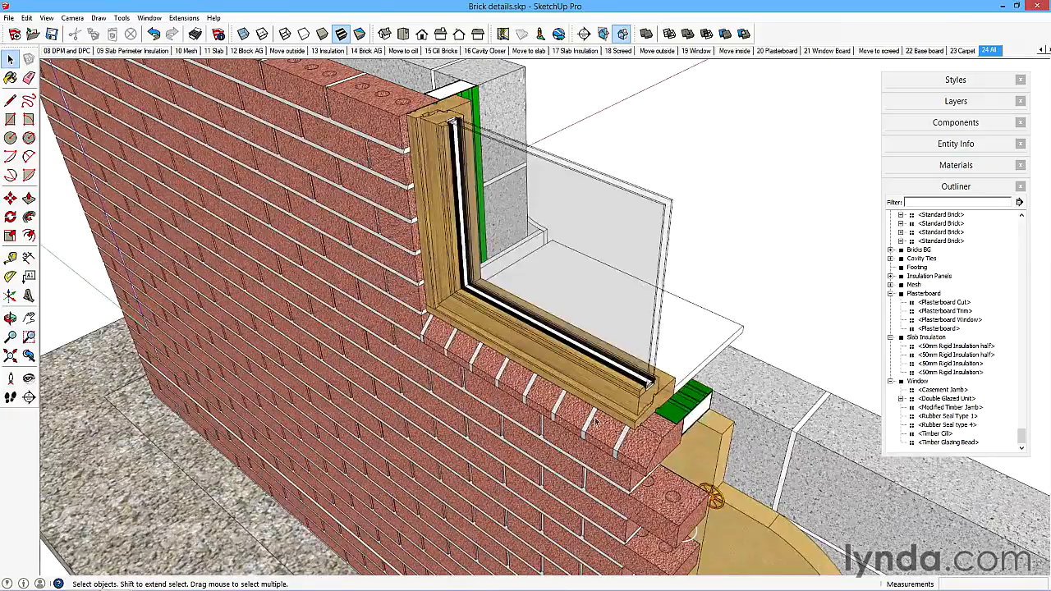
mouse_move(456, 108)
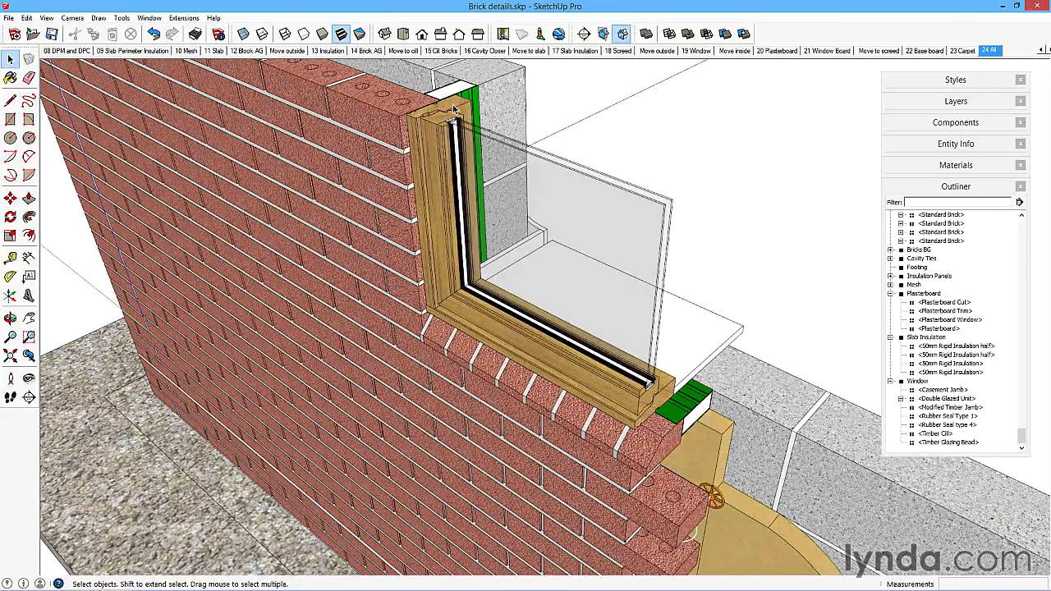
mouse_move(670, 396)
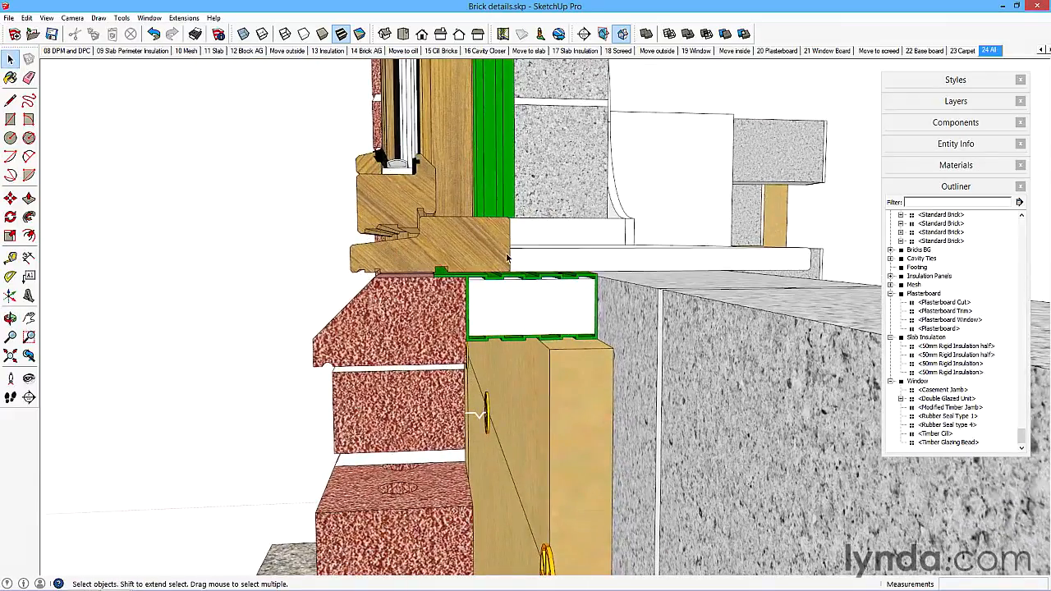
Load CH04-03 Creating the cill and jamb.skp and show the Window Components collection in the Components tray
click(10, 256)
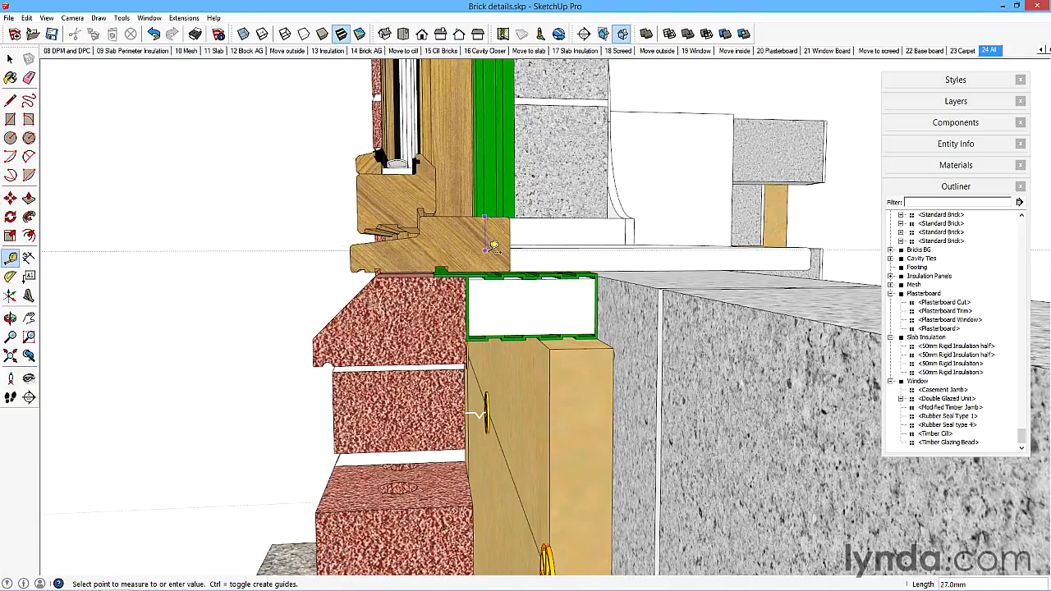
mouse_move(493, 263)
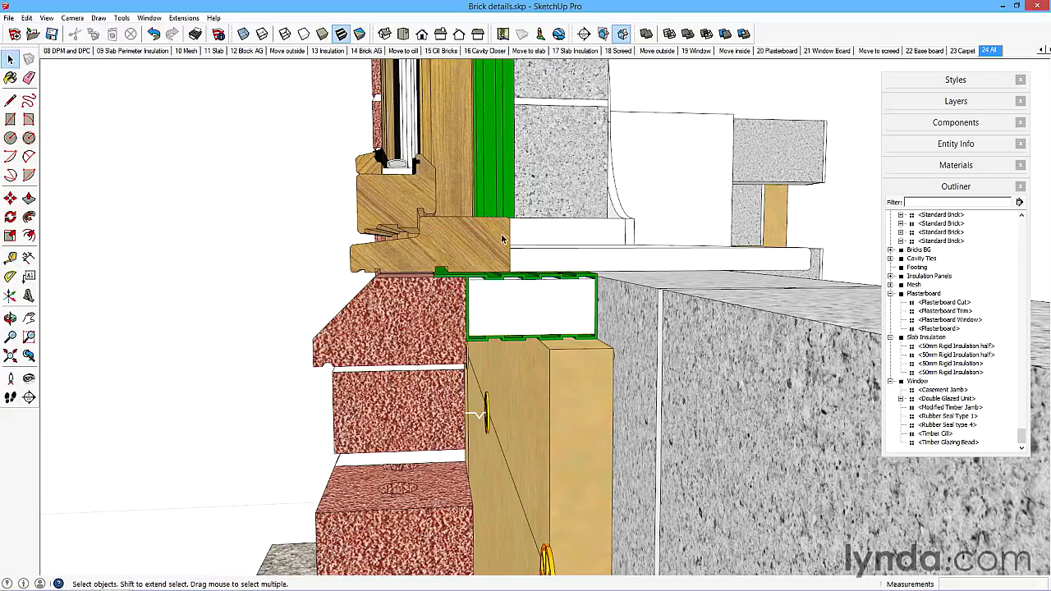
mouse_move(442, 266)
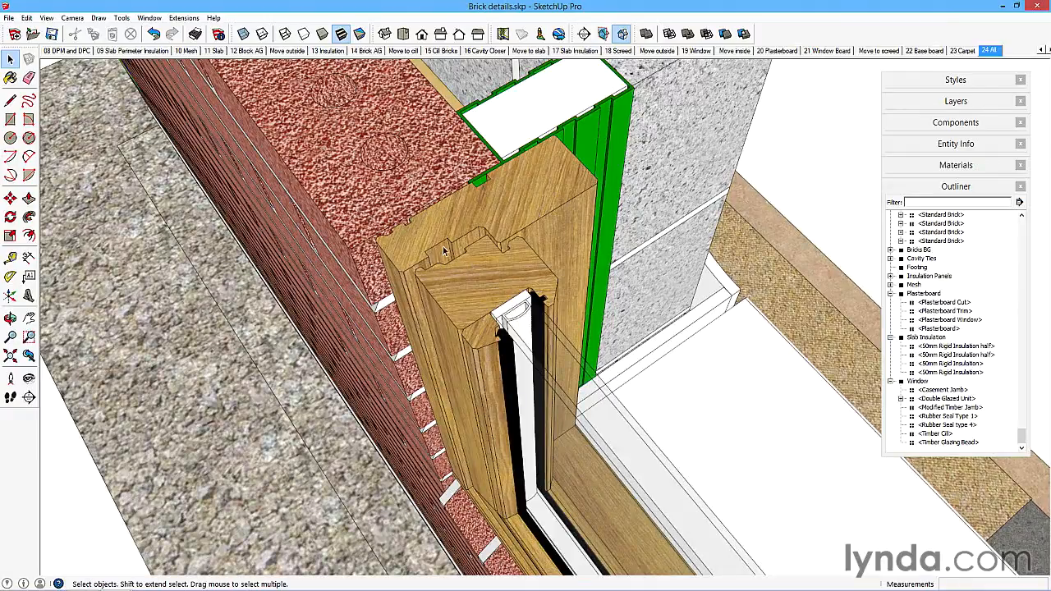
mouse_move(424, 269)
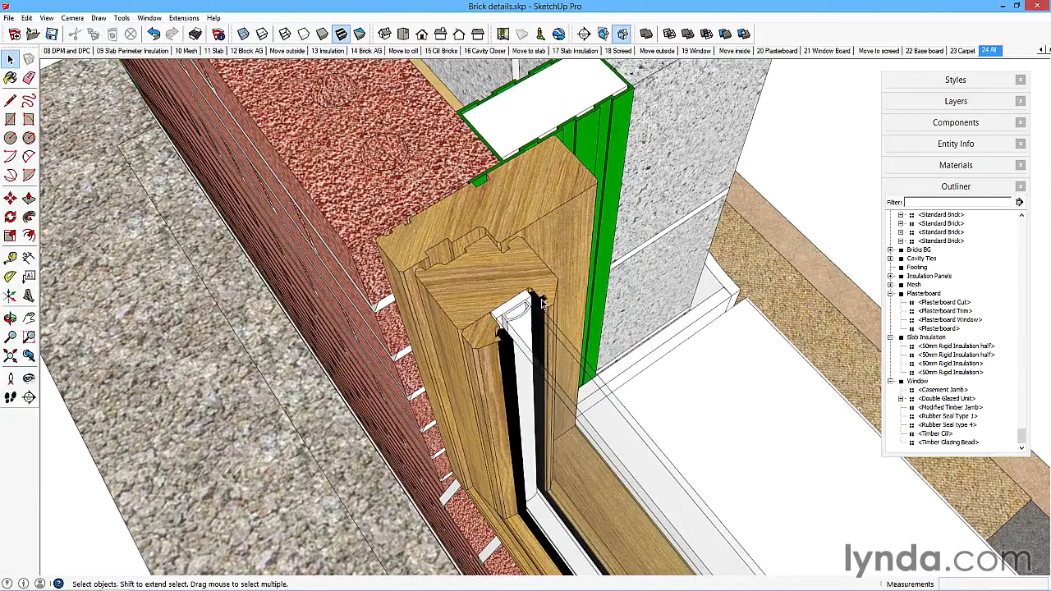
mouse_move(500, 260)
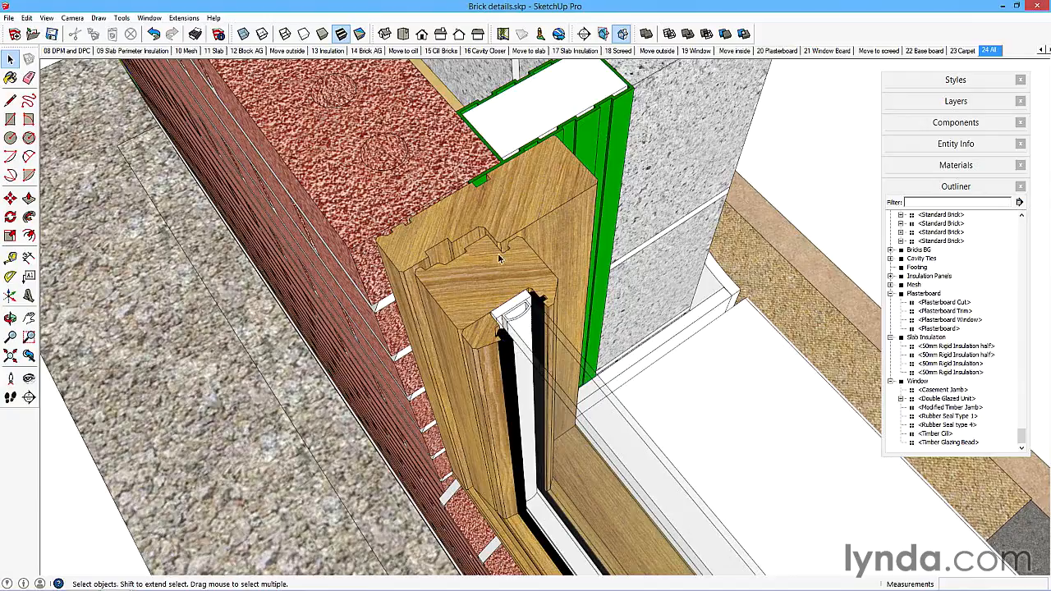
mouse_move(460, 249)
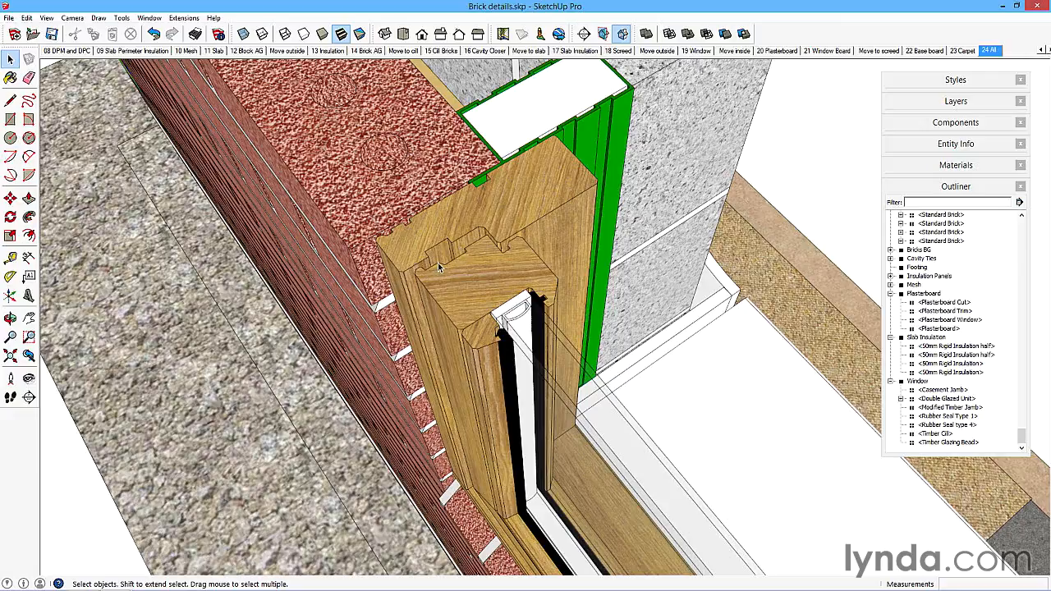
mouse_move(427, 286)
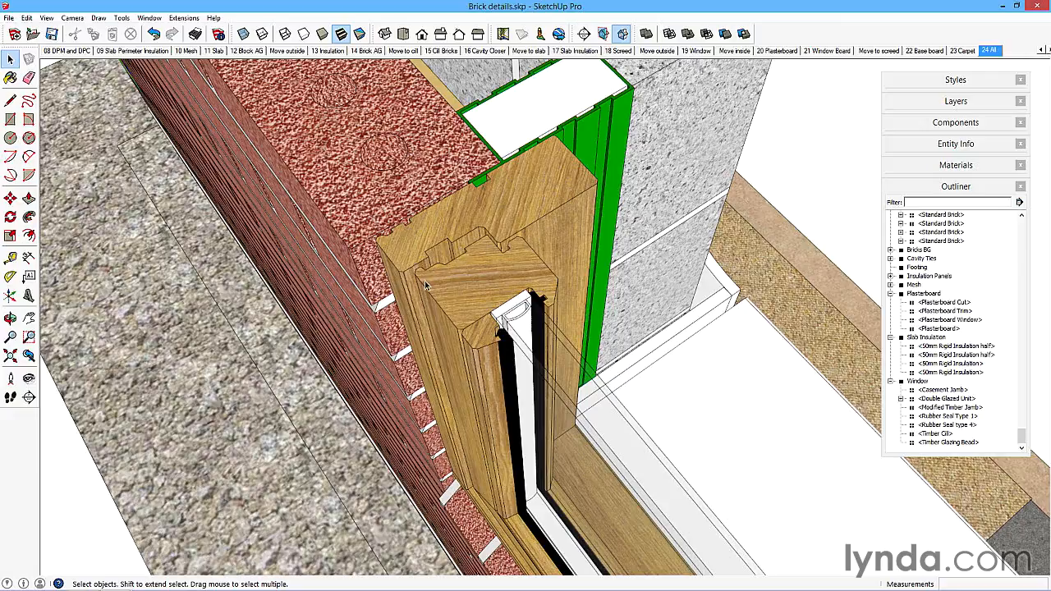
mouse_move(485, 378)
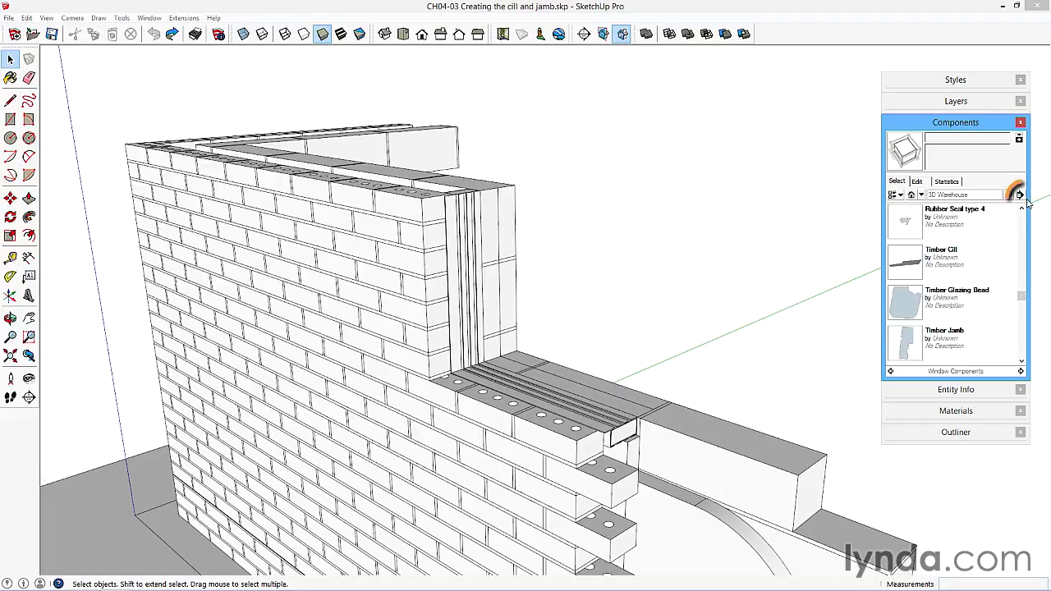
click(1018, 195)
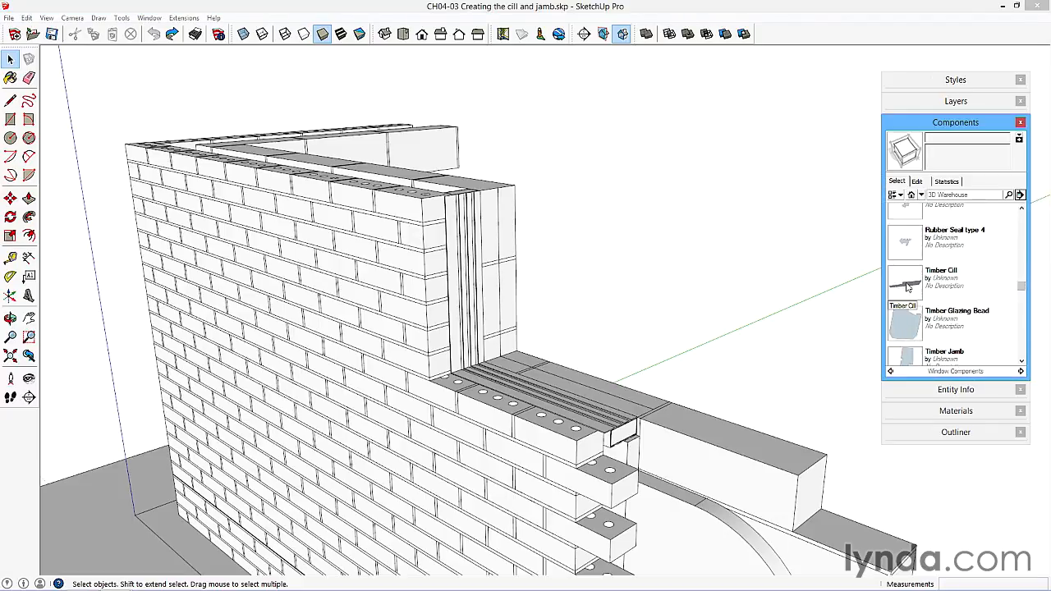
Drop the Timber Cill component into the base of the brick wall opening
click(949, 282)
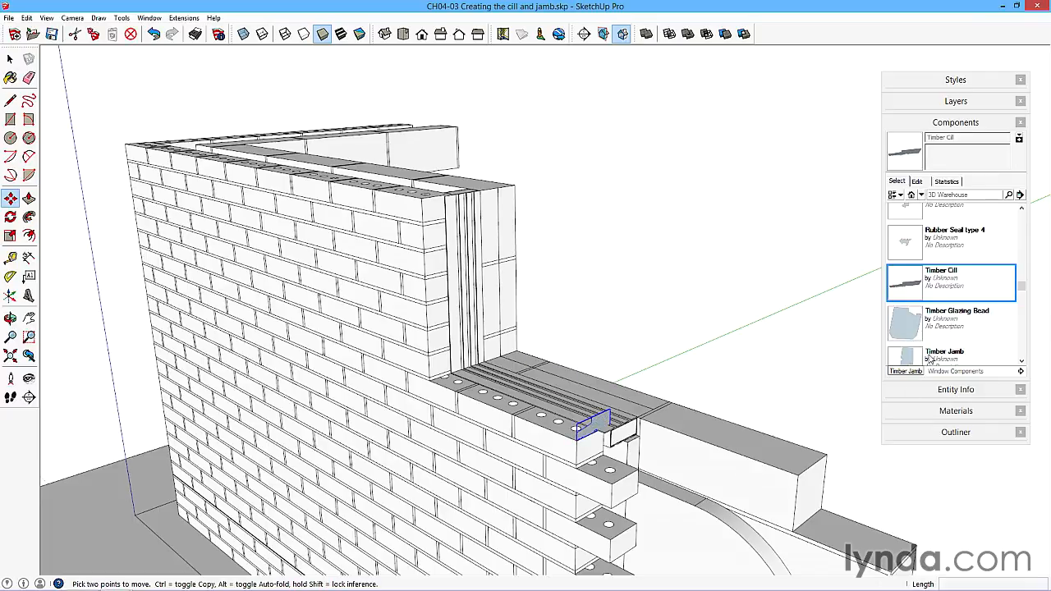
click(949, 345)
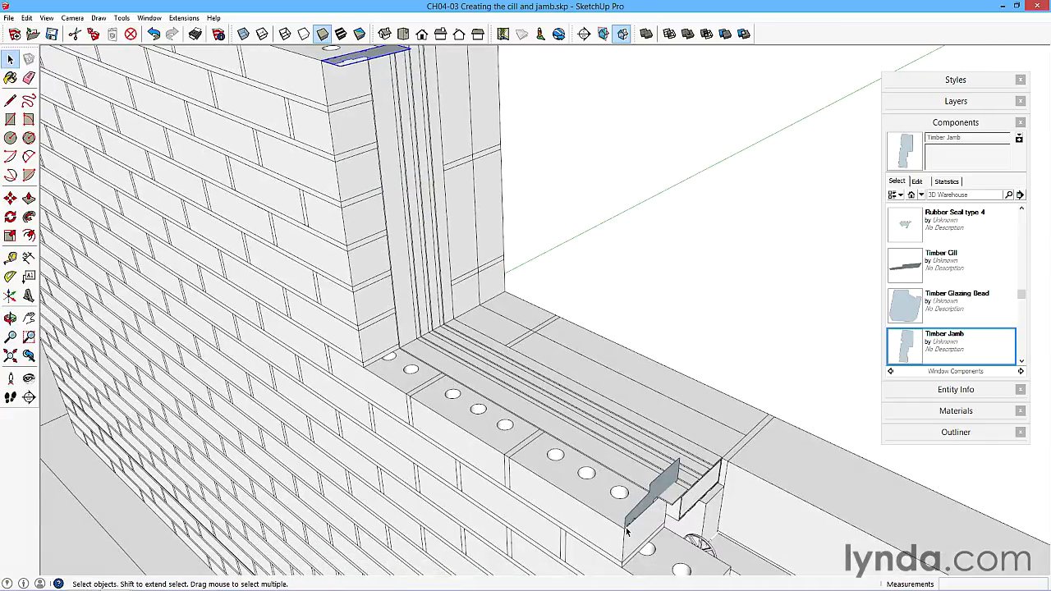
mouse_move(345, 102)
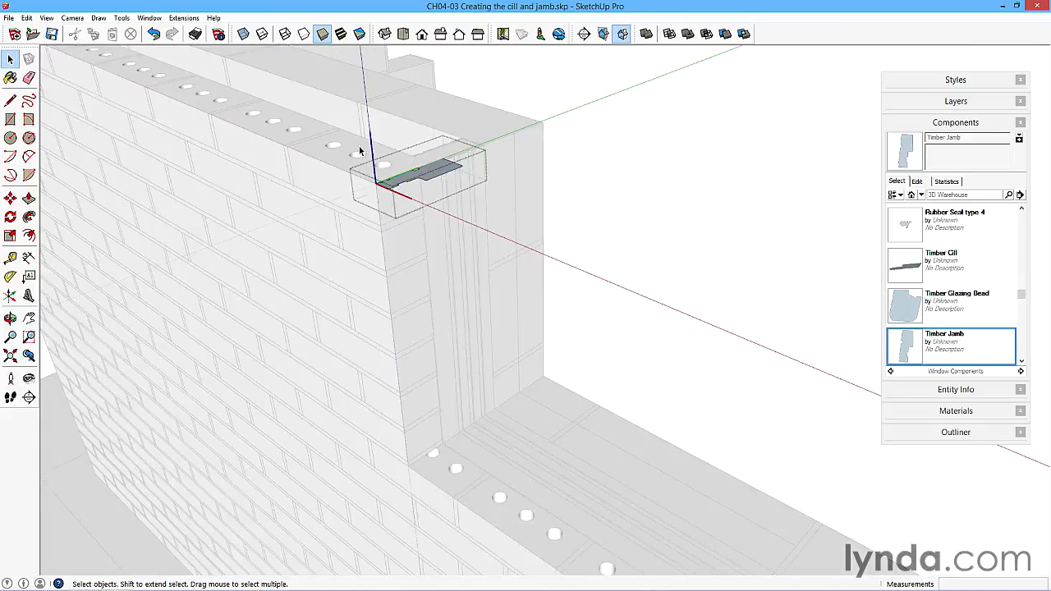
Zoom toward the top corner of the reveal to snap the Timber Jamb insertion point there
scroll(down, 3)
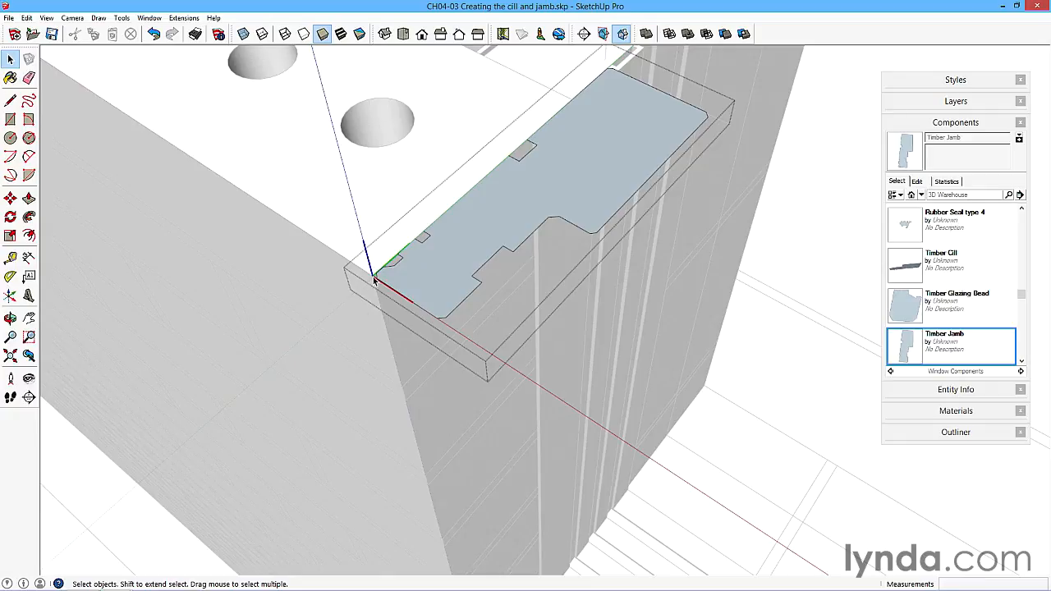
mouse_move(382, 273)
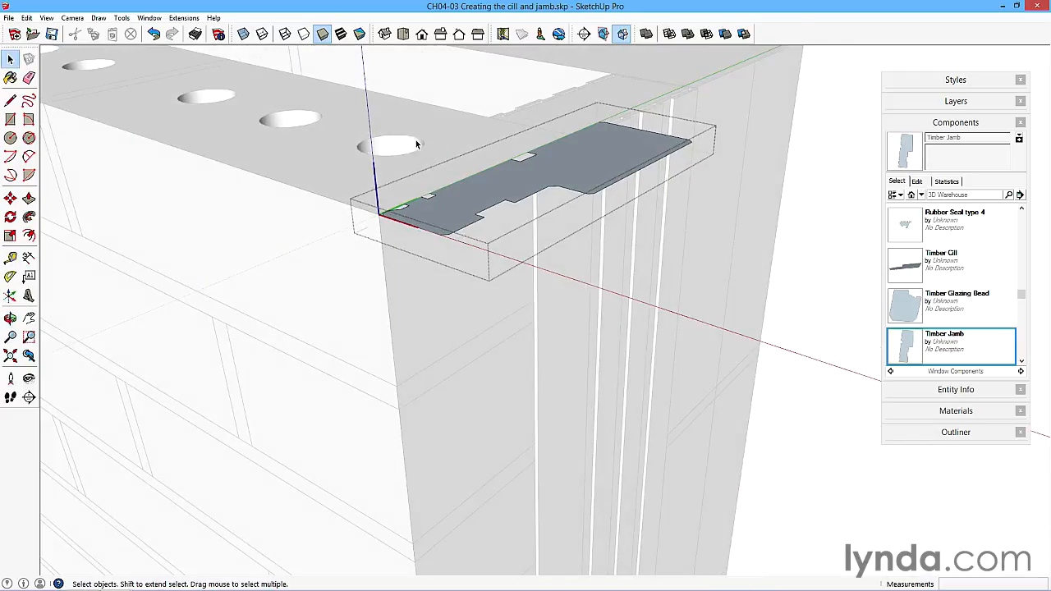
mouse_move(397, 216)
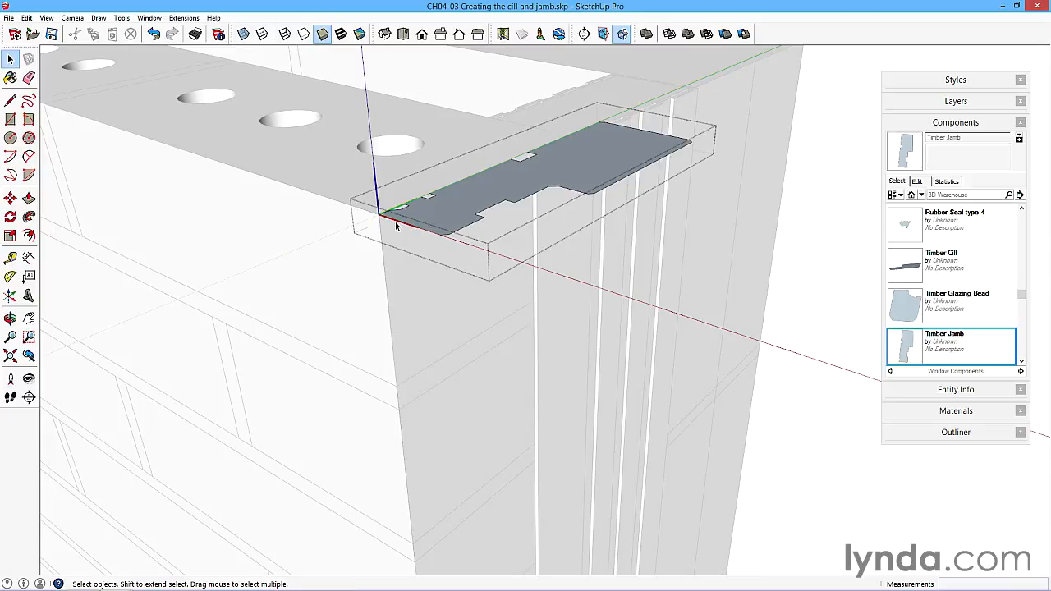
mouse_move(381, 214)
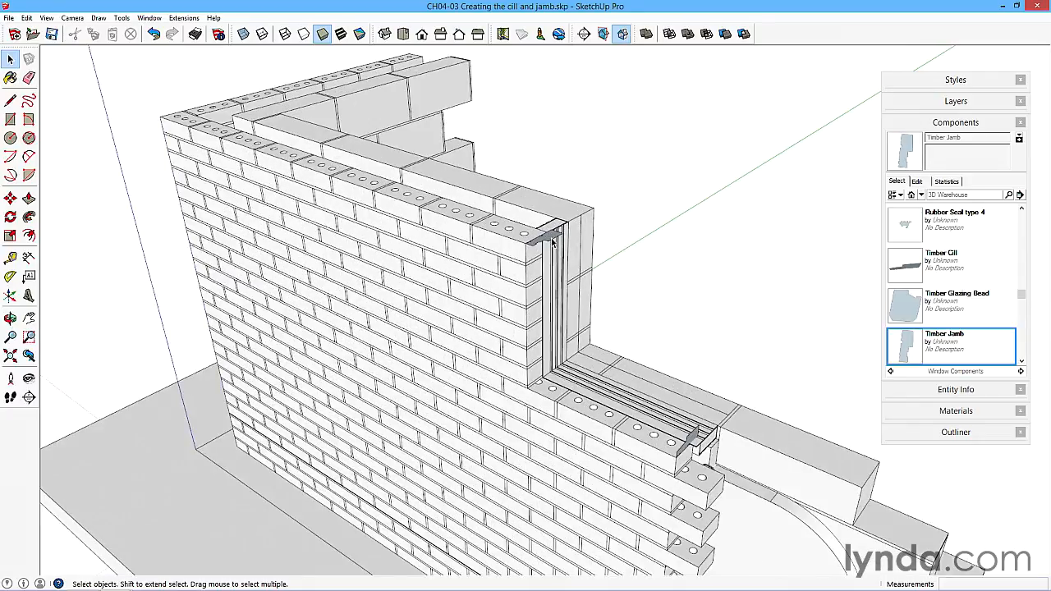
mouse_move(662, 286)
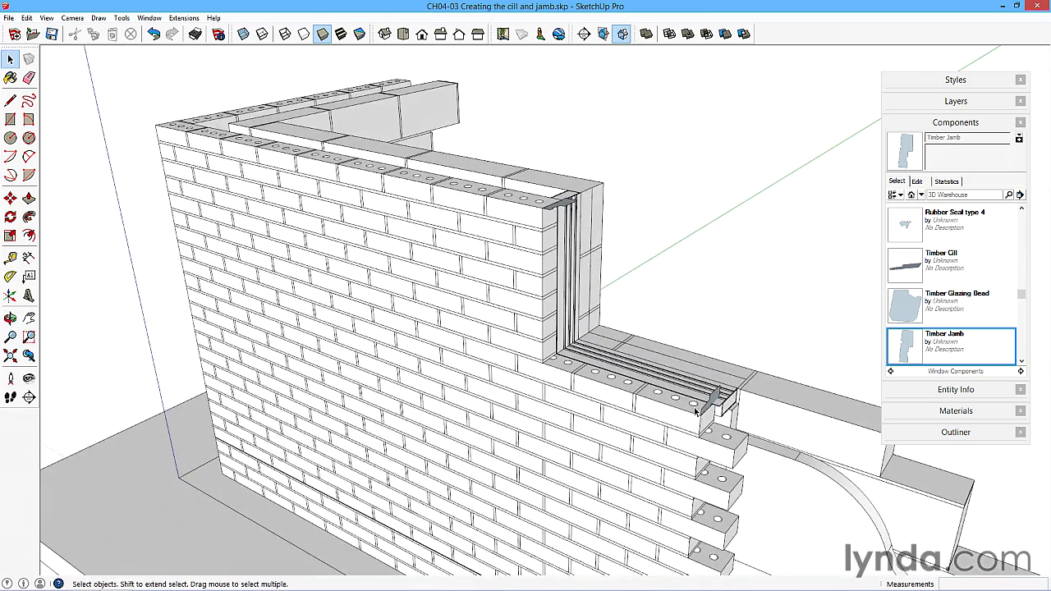
mouse_move(617, 165)
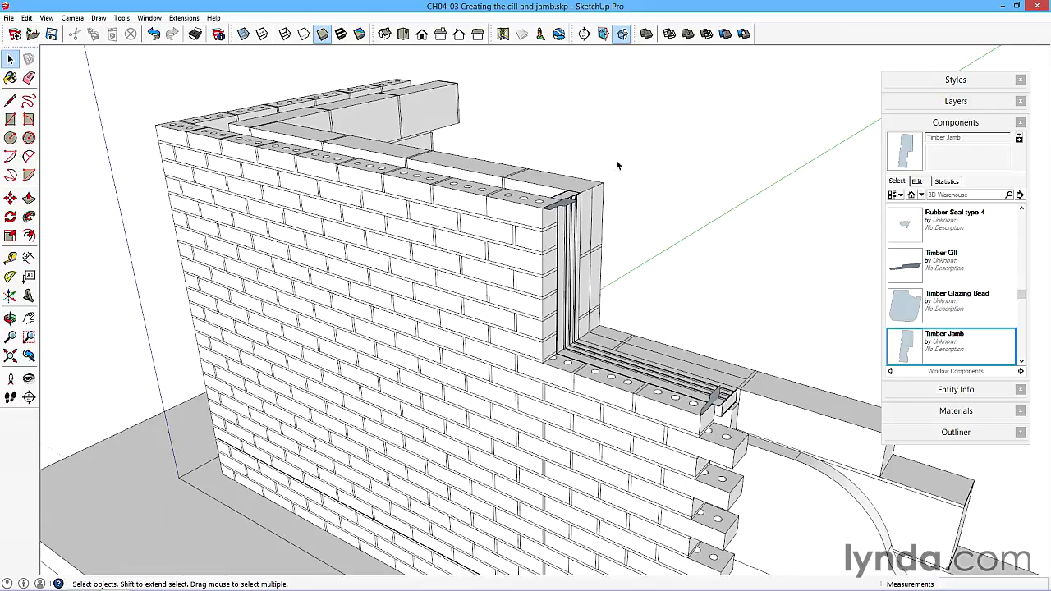
mouse_move(722, 378)
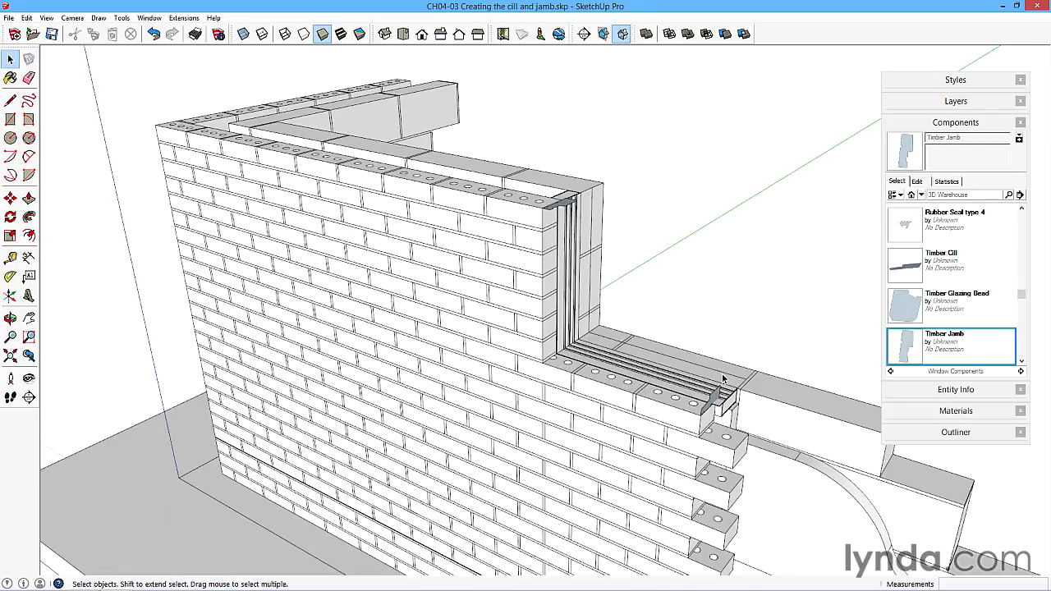
mouse_move(729, 10)
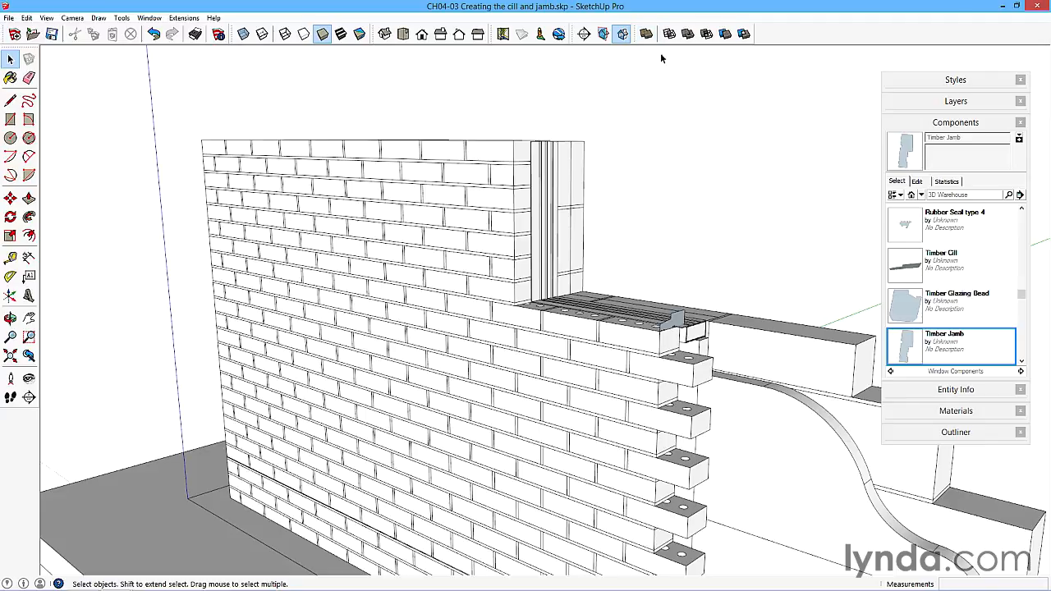
mouse_move(625, 136)
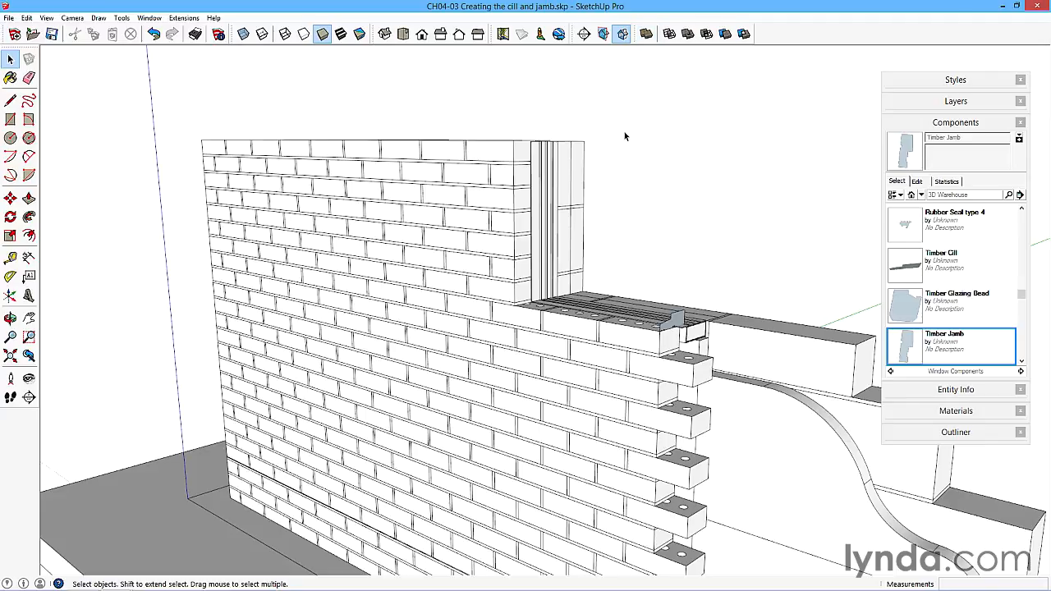
mouse_move(632, 160)
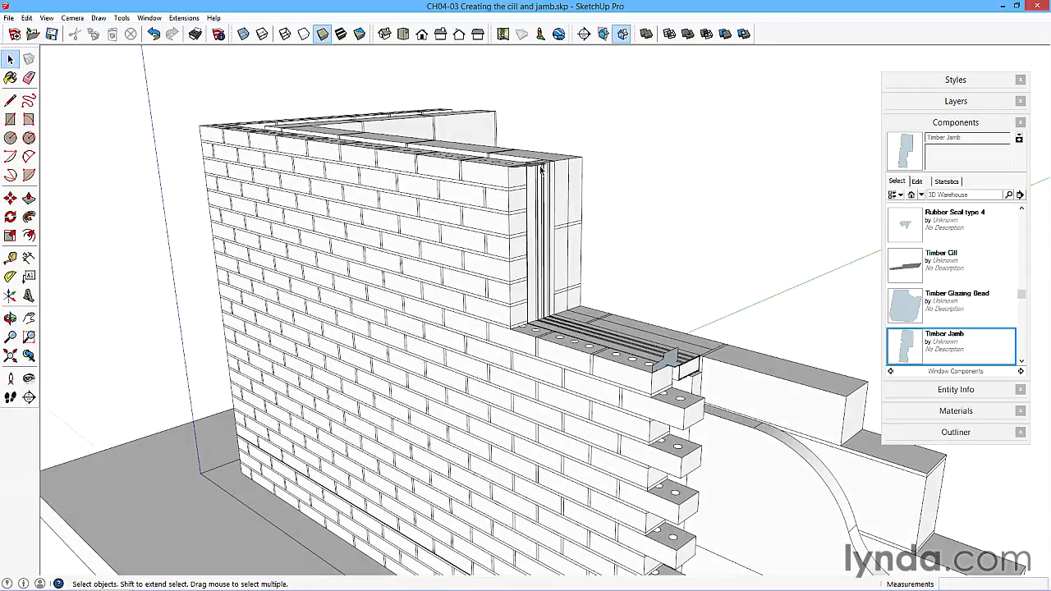
mouse_move(667, 368)
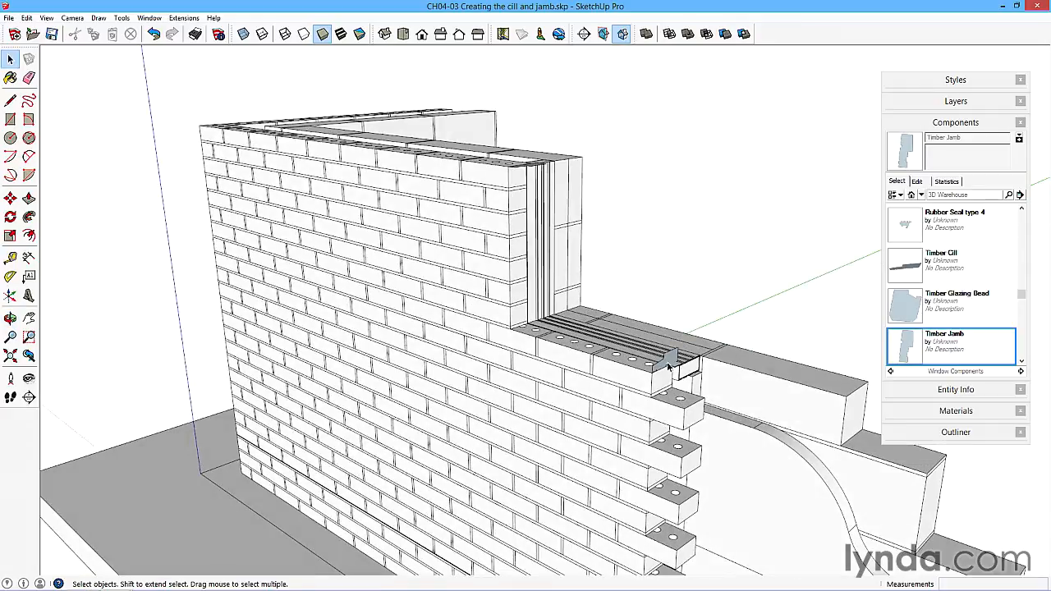
mouse_move(663, 366)
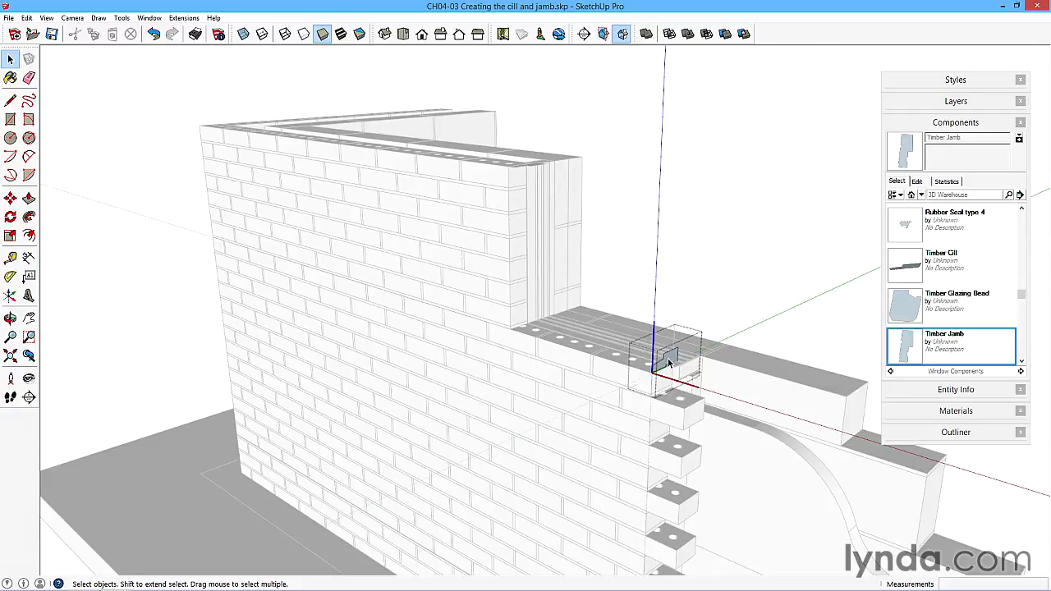
Place the Timber Jamb upright at the opening corner, rising from the end of the Timber Cill
click(10, 198)
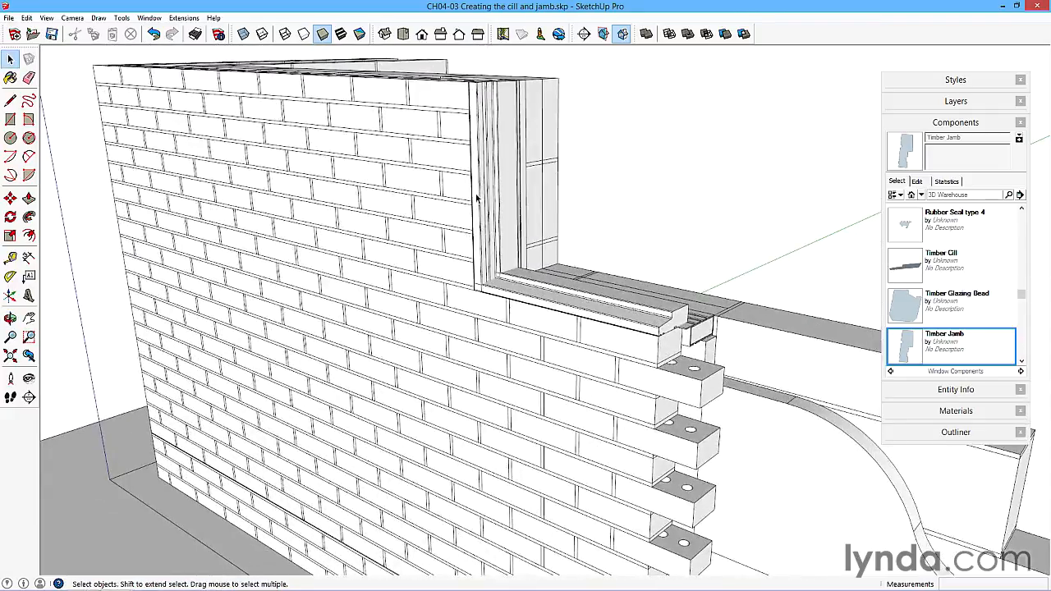
mouse_move(493, 220)
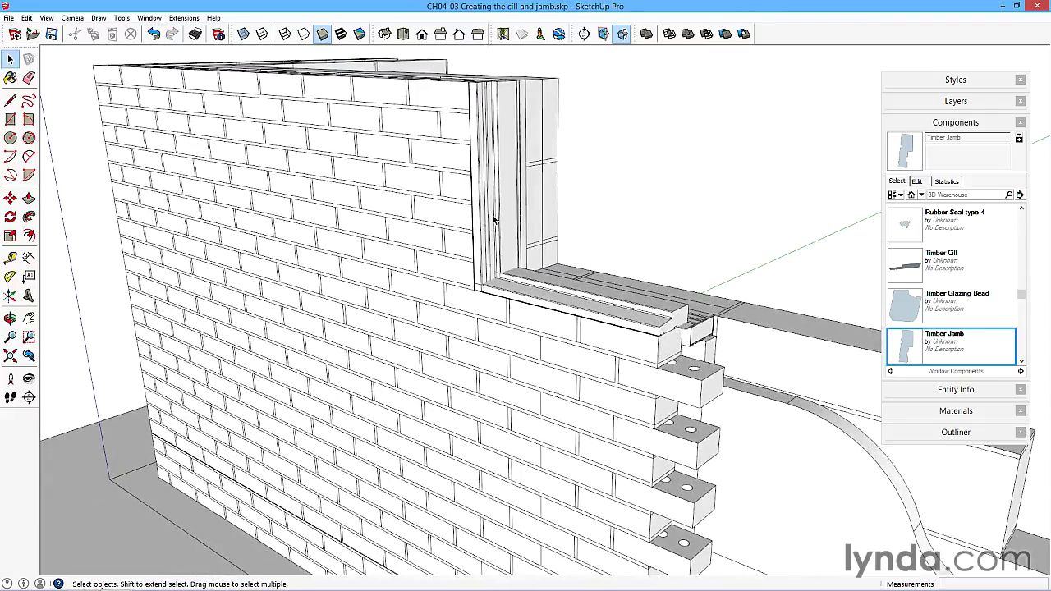
mouse_move(486, 256)
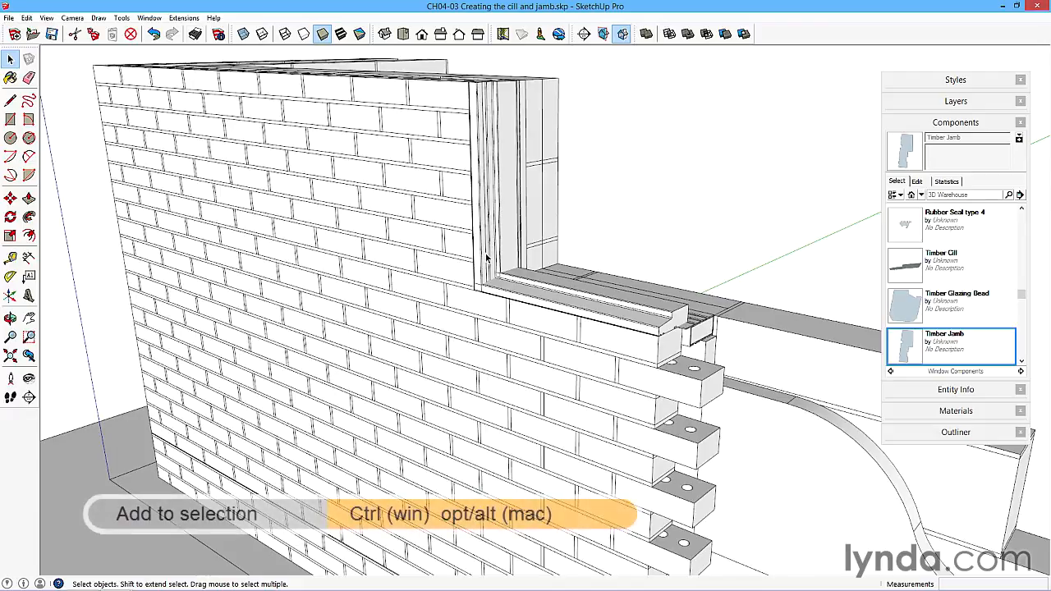
Select the Timber Jamb and add the Timber Cill so both move as one L-shaped pair
click(534, 293)
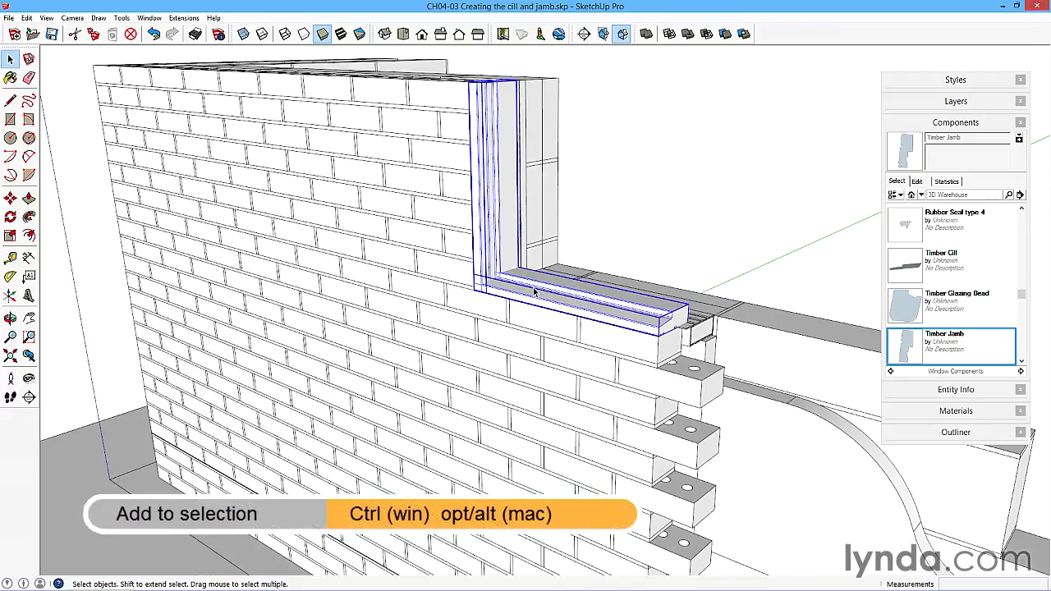
click(9, 197)
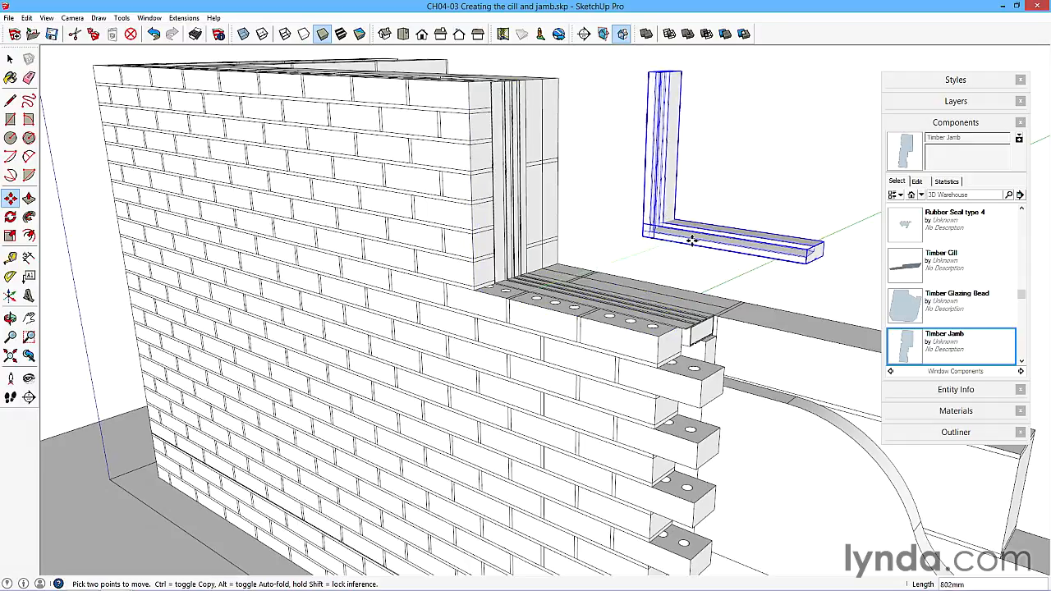
mouse_move(693, 244)
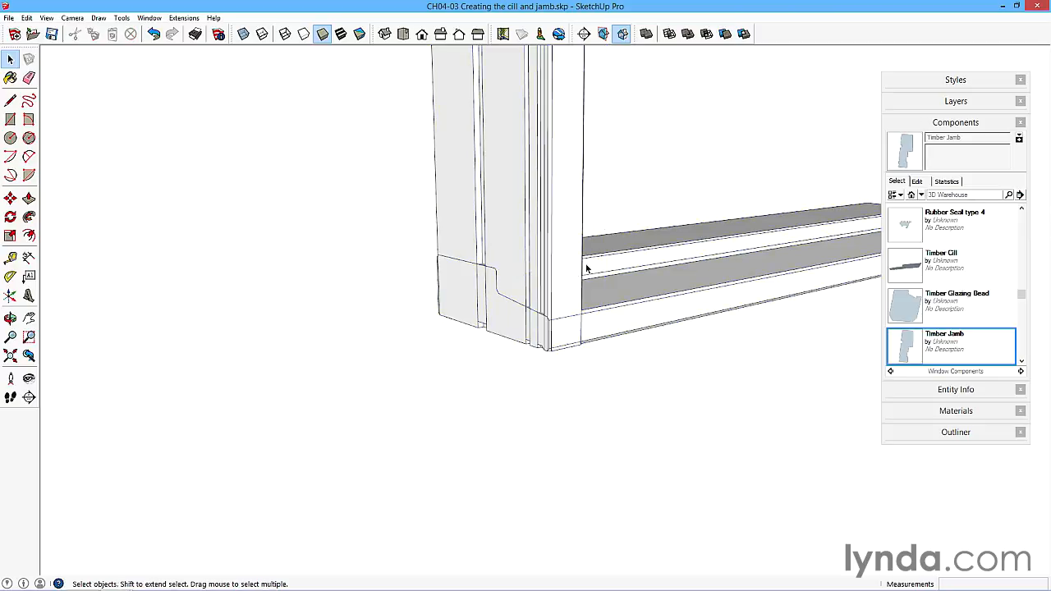
mouse_move(726, 33)
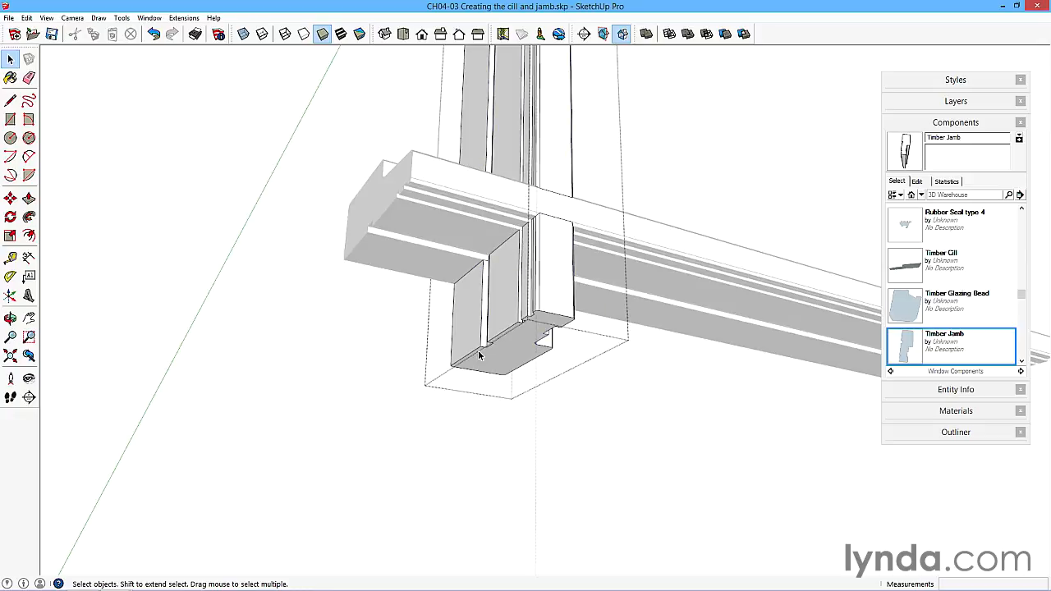
Select the timber jamb ready to move the assembly along the green axis
click(506, 282)
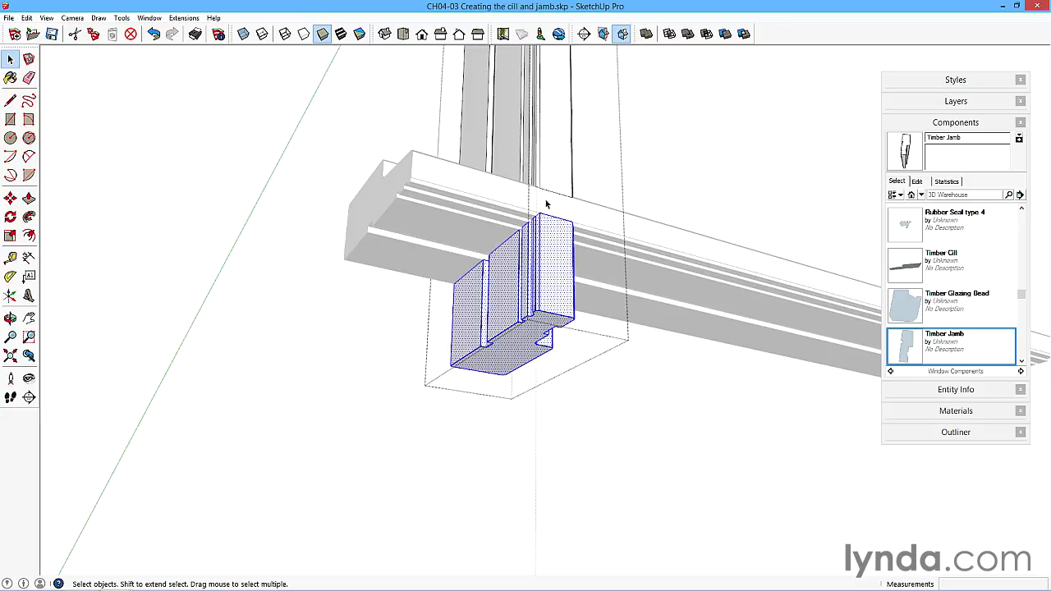
mouse_move(476, 282)
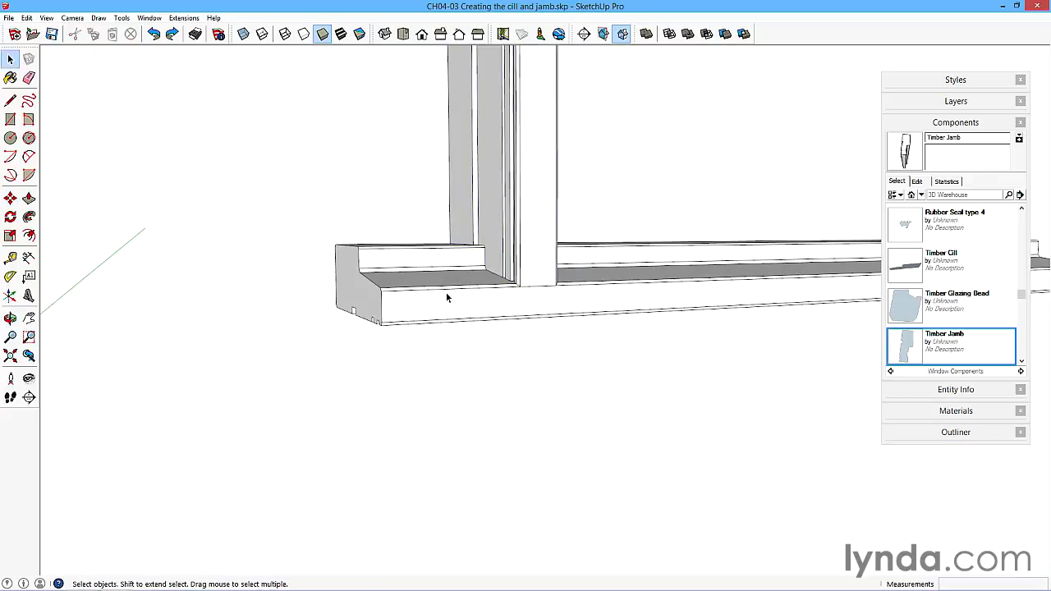
mouse_move(492, 215)
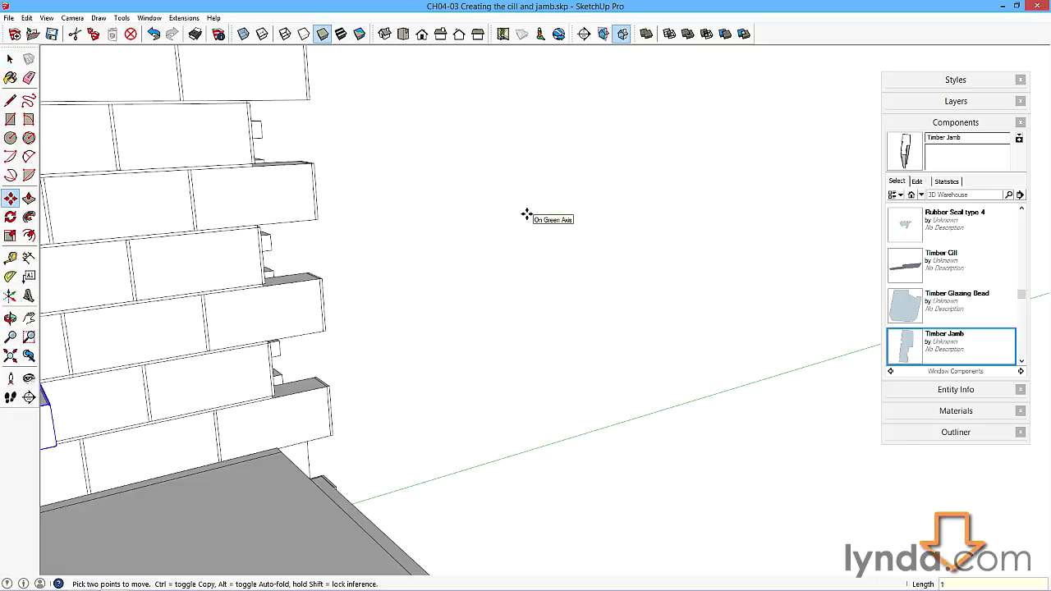
Move the sill and jamb pair 1000 mm along the green axis, clear of the wall
text(1000)
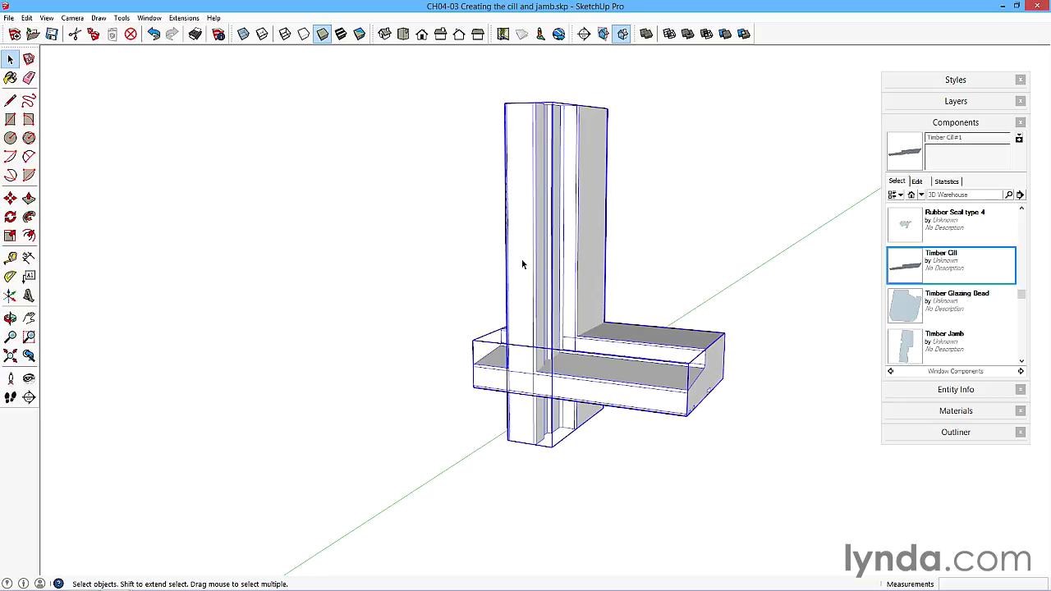
Explode the sill and jamb components, then Intersect Faces With Selection where they cross
right_click(526, 261)
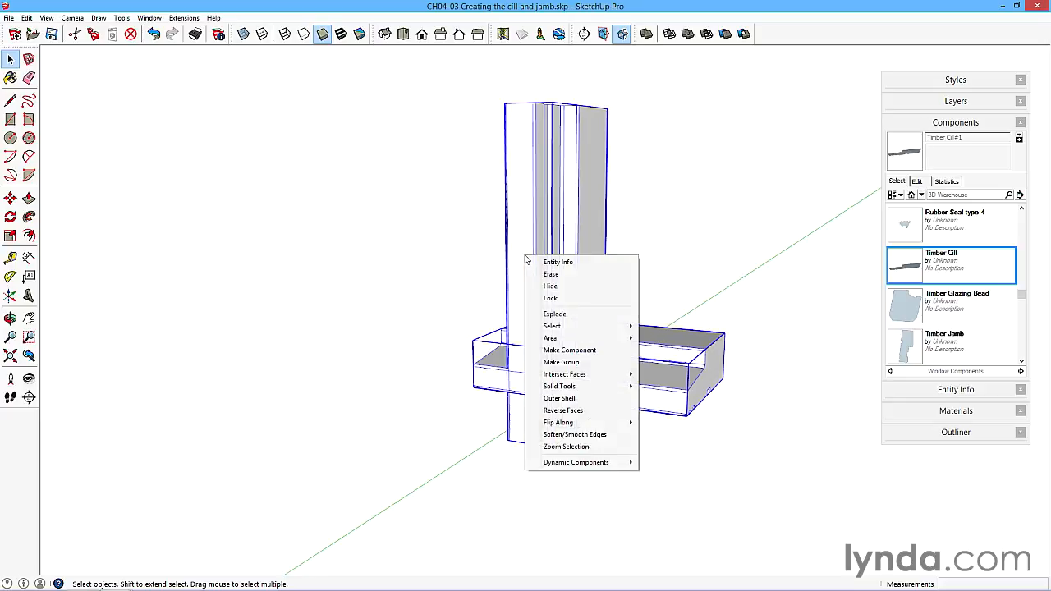
mouse_move(555, 314)
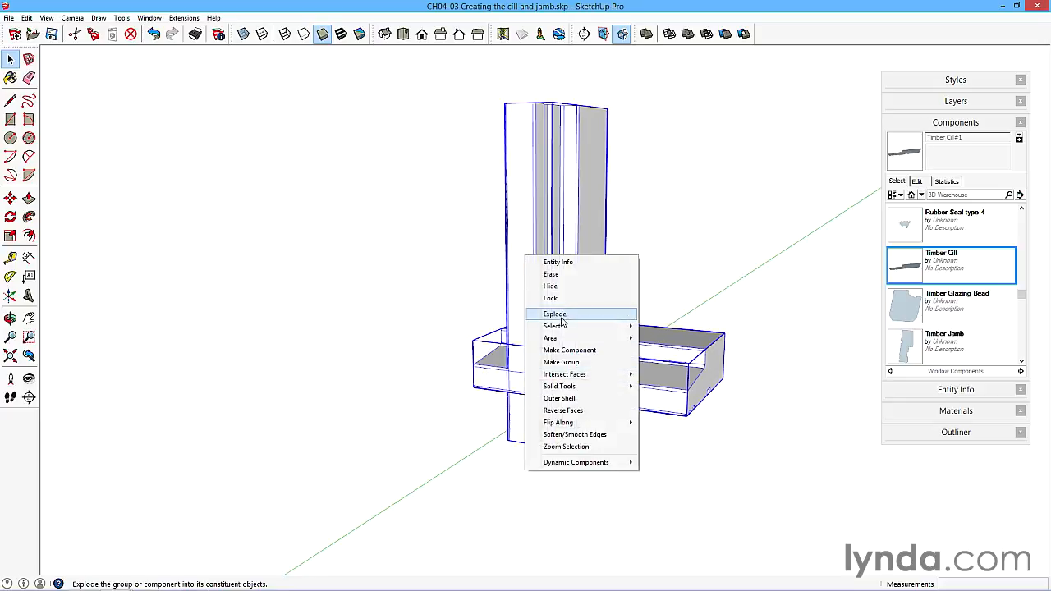
click(555, 313)
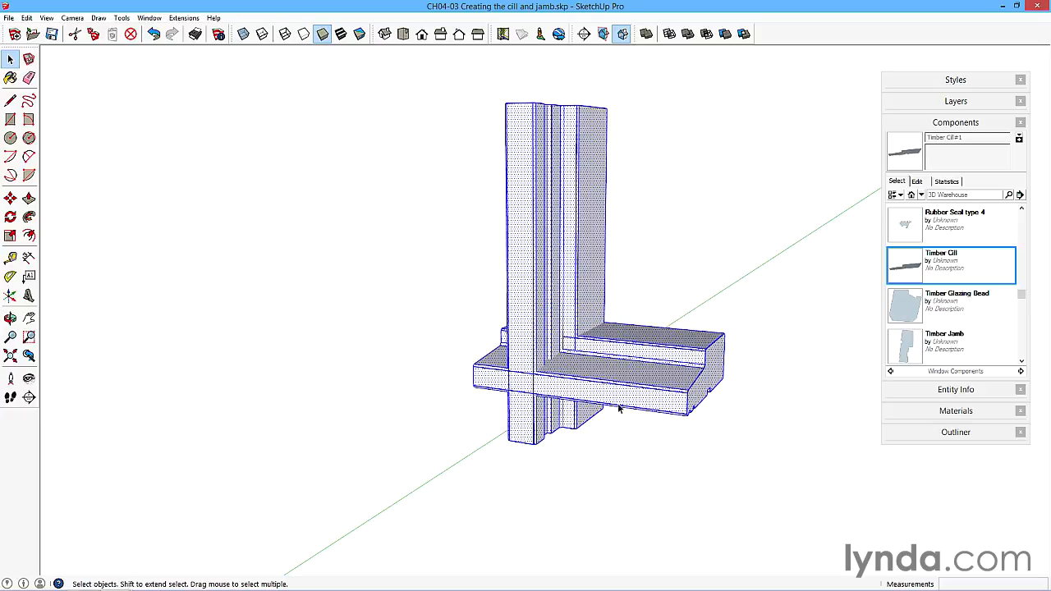
right_click(593, 392)
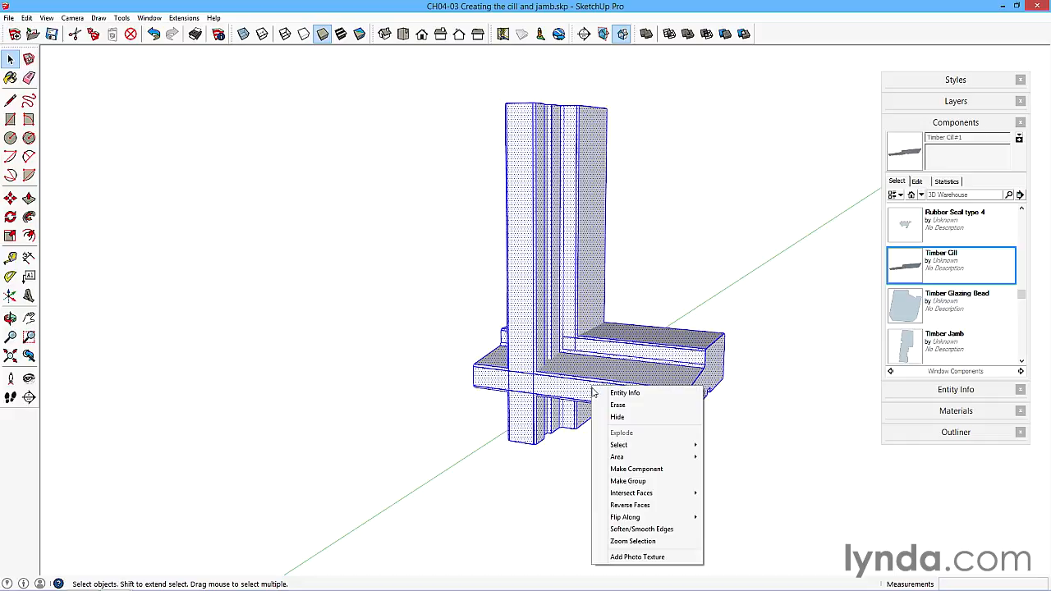
mouse_move(630, 493)
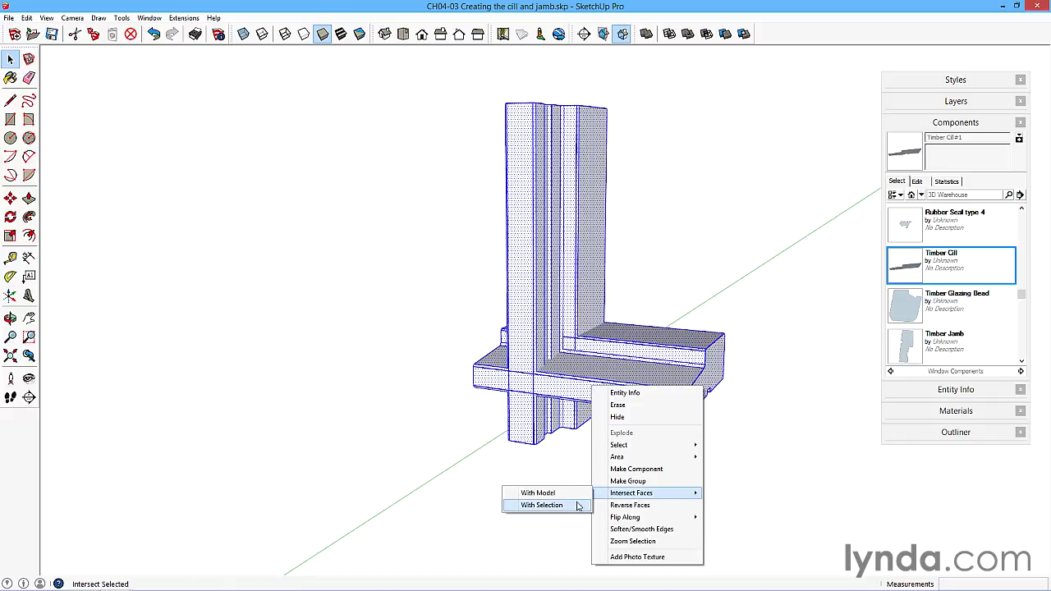
mouse_move(550, 506)
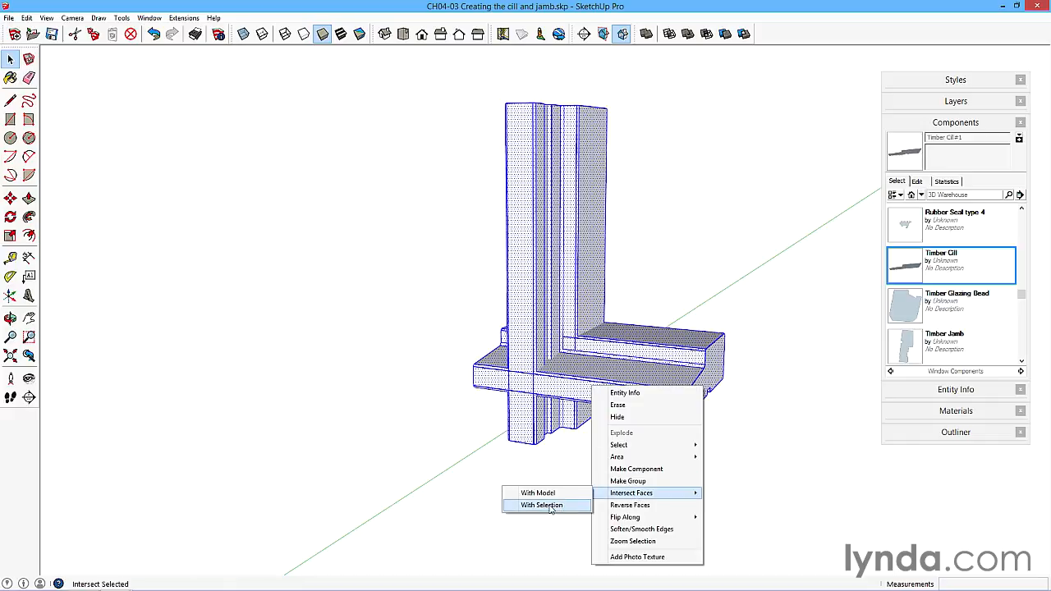
click(542, 506)
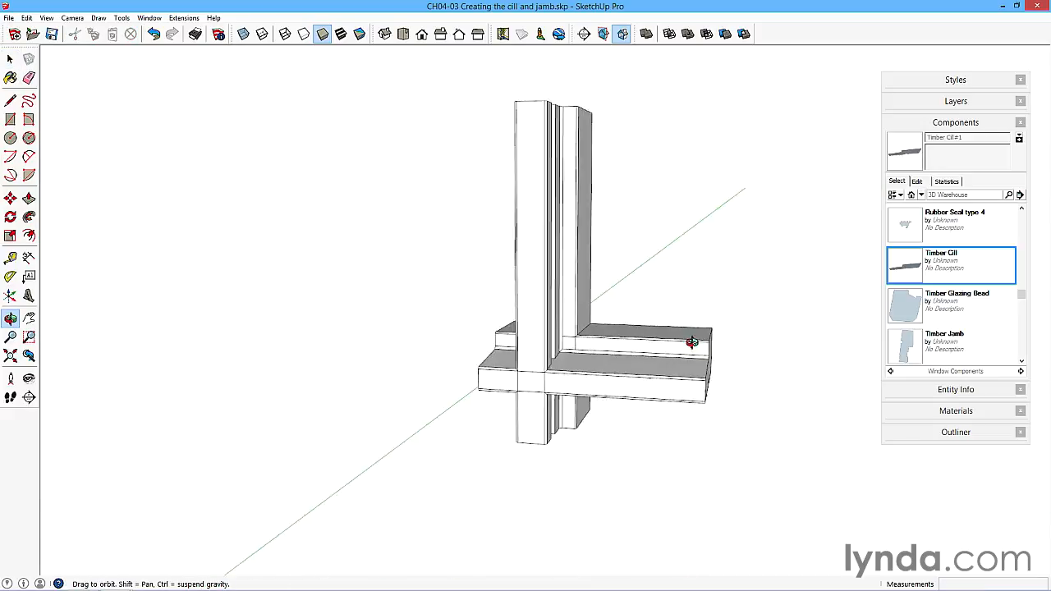
Erase the jamb offcut projecting below the cill, then select the clean L-shaped frame
drag(693, 343, 644, 424)
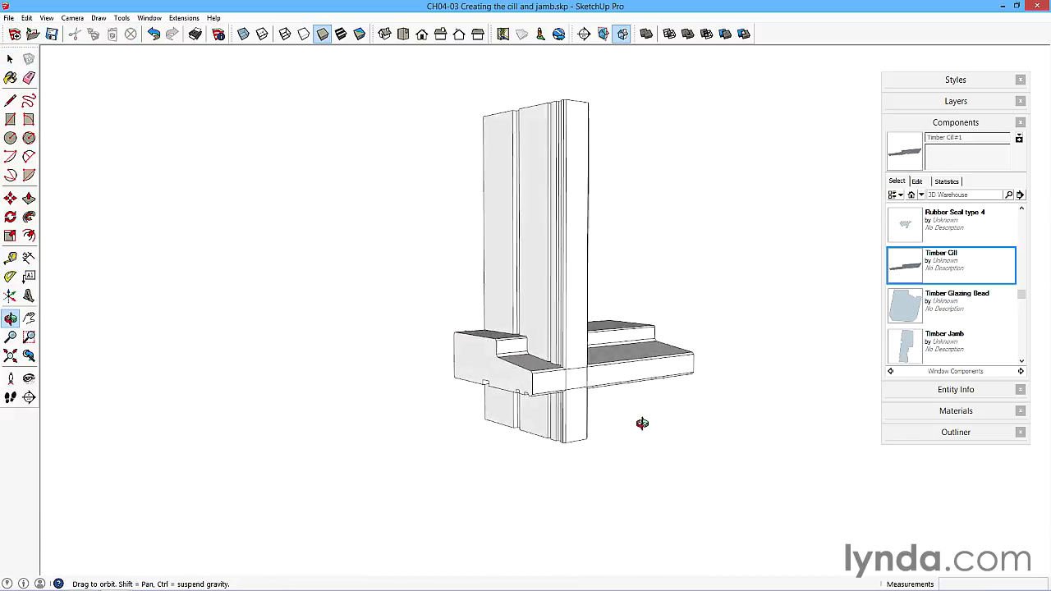
click(9, 59)
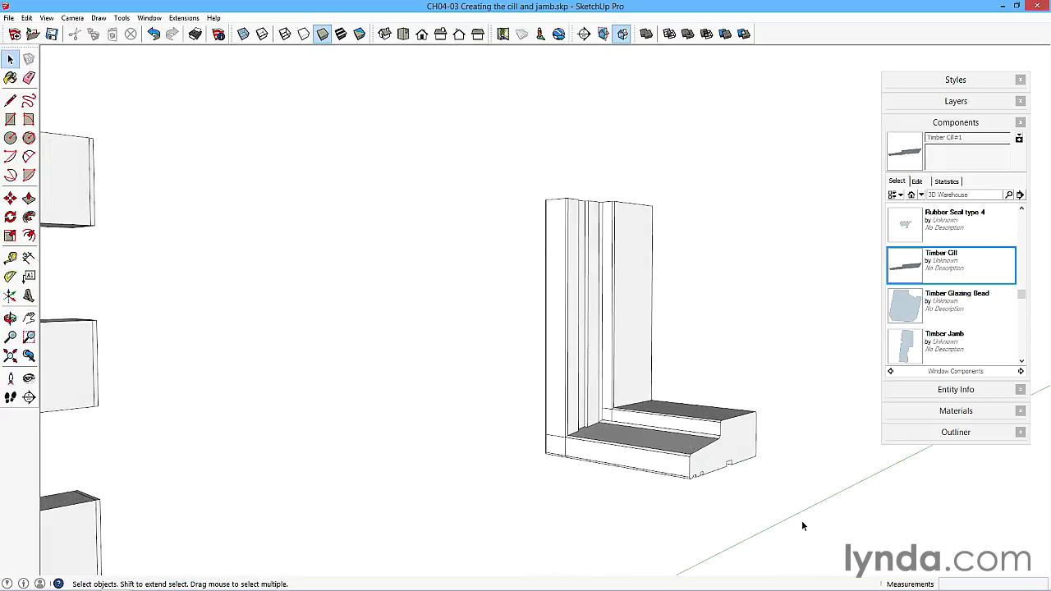
click(608, 304)
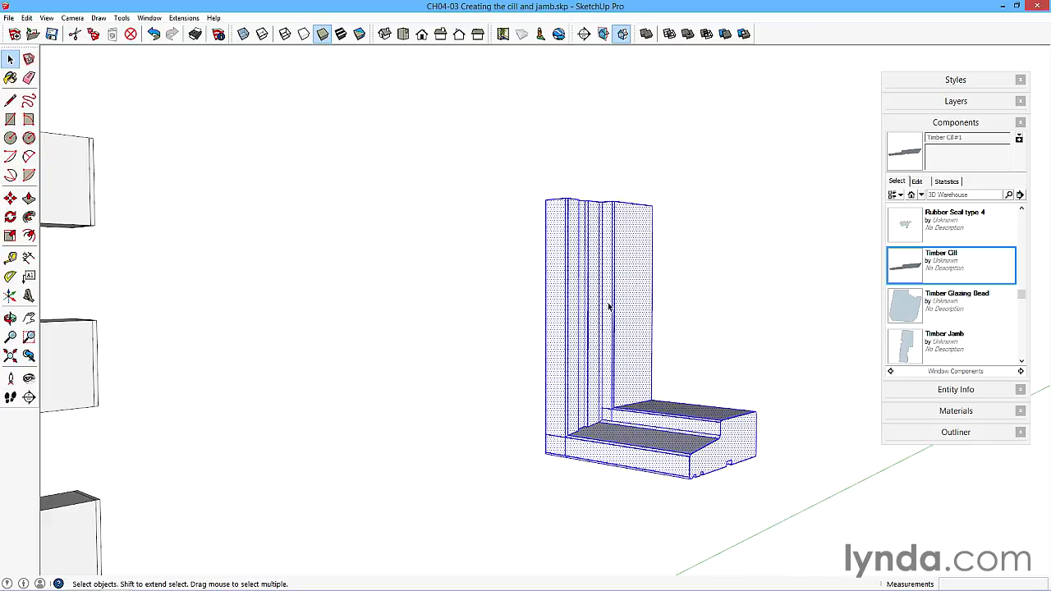
mouse_move(588, 306)
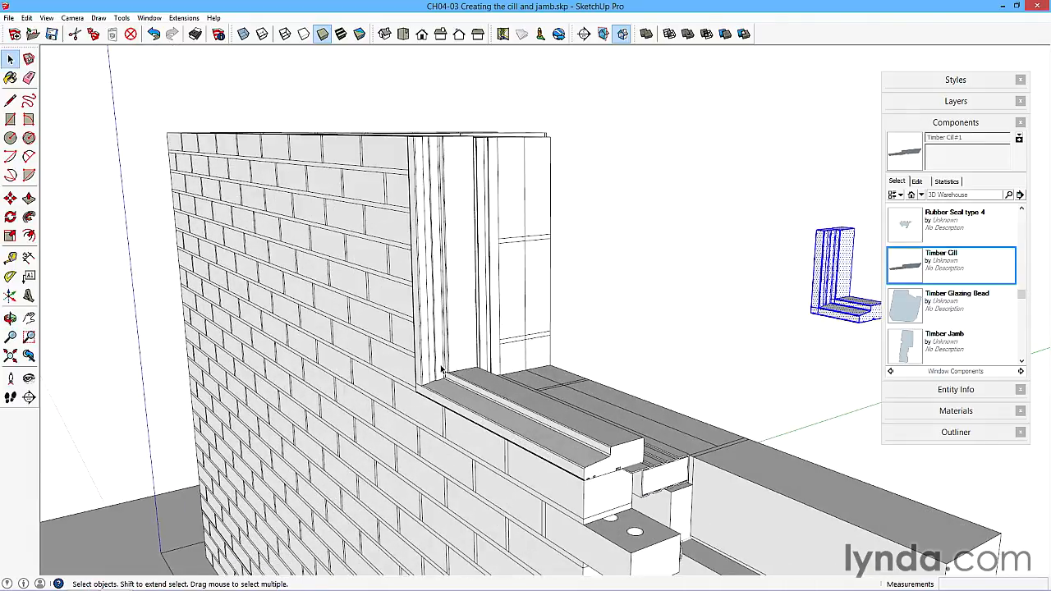
mouse_move(506, 398)
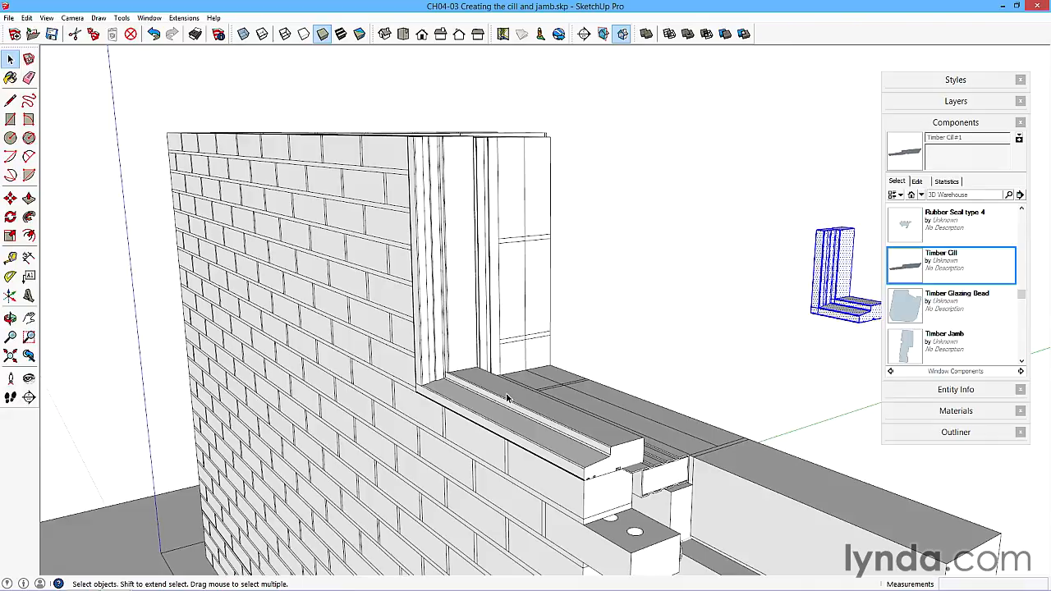
mouse_move(500, 371)
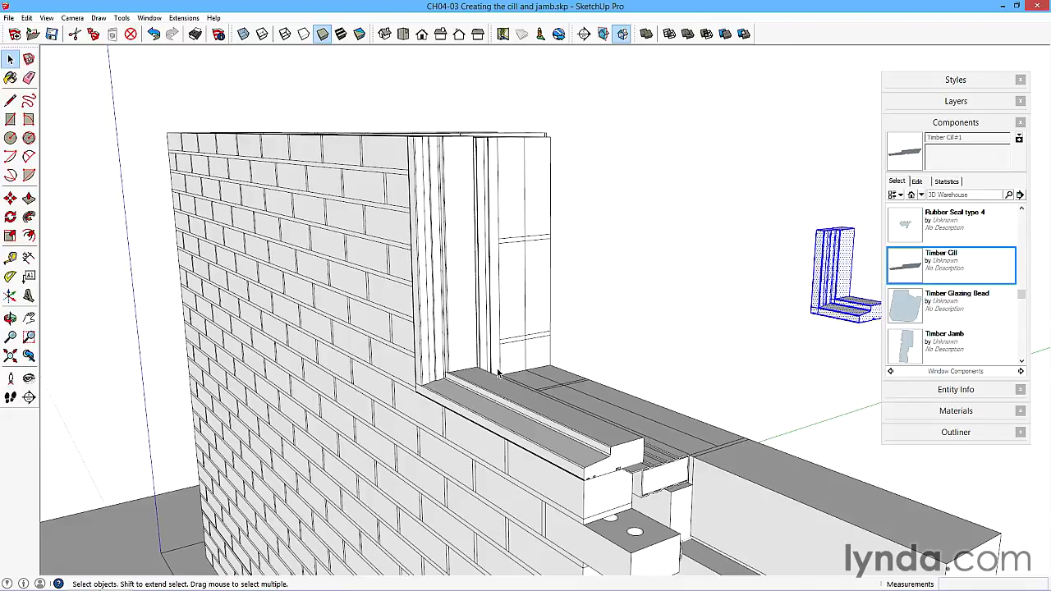
mouse_move(490, 375)
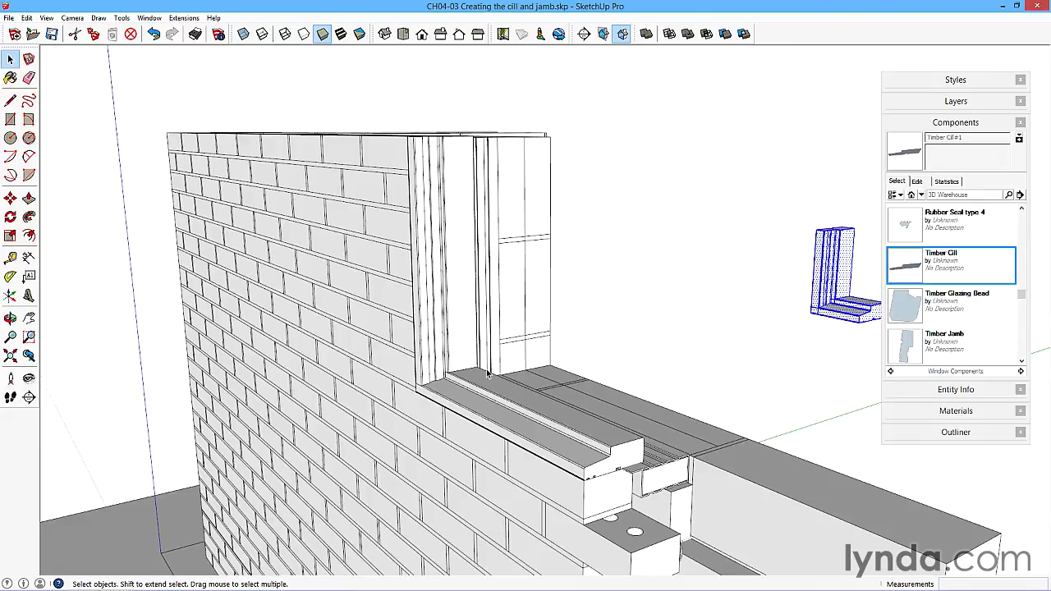